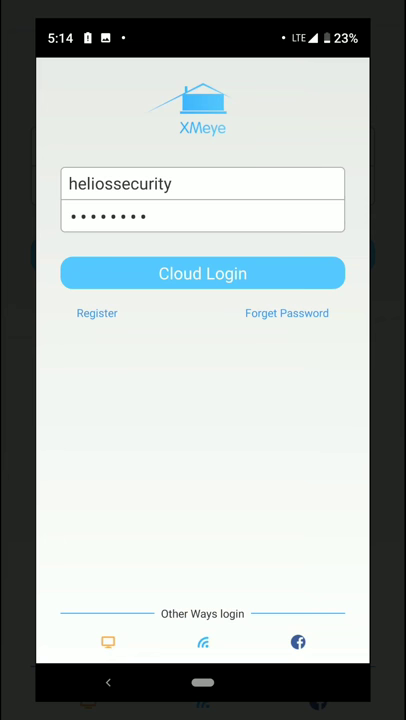
Step: Log in to XMeye through Cloud Login using the saved account credentials
{"action": "left_click", "coordinate": [202, 273]}
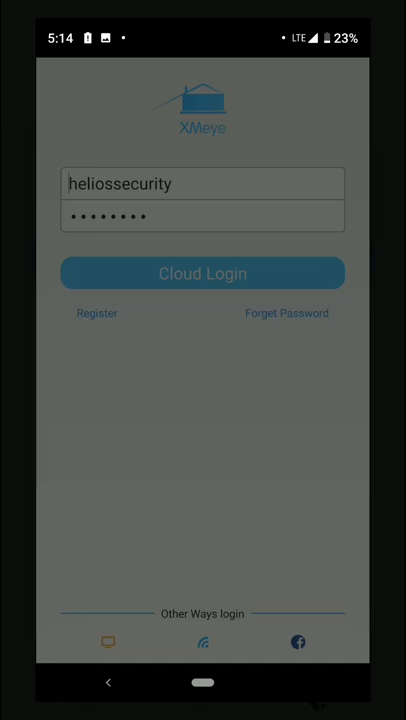
{"action": "left_click", "coordinate": [202, 273]}
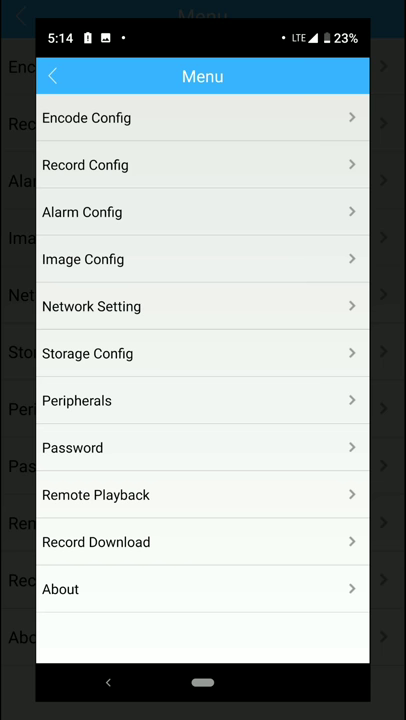
Step: Open Record Download to list the DVR's downloadable recordings
{"action": "left_click", "coordinate": [96, 542]}
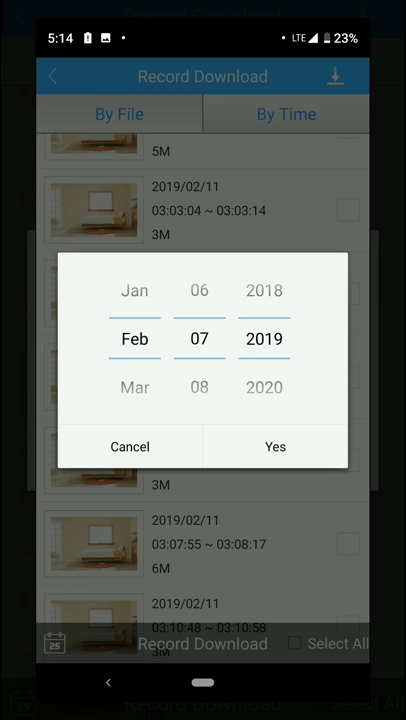
Step: Confirm Feb 07, 2019 as the date and pick the 07:08:51 clip from the list
{"action": "left_click", "coordinate": [274, 446]}
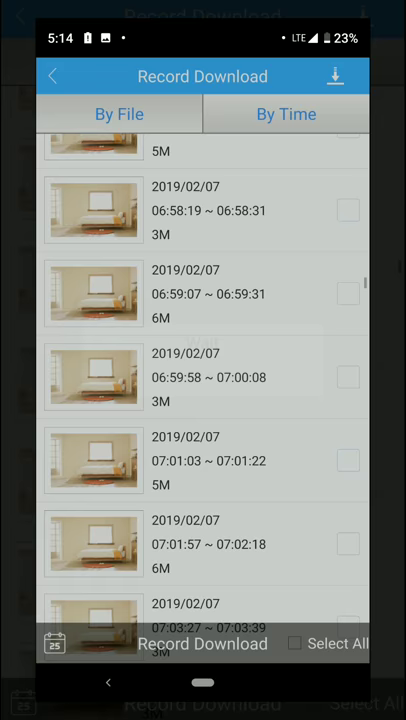
{"action": "scroll", "scroll_direction": "down", "scroll_amount": 3}
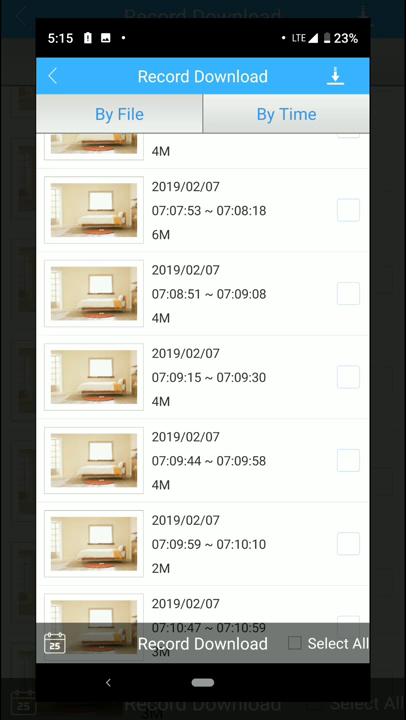
{"action": "left_click", "coordinate": [348, 295]}
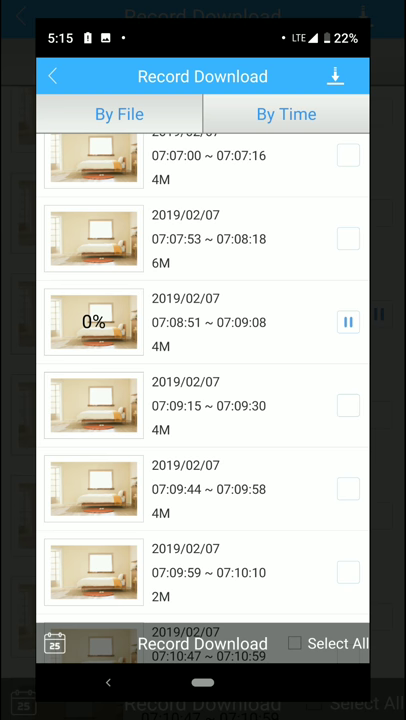
Step: Go back to reach Local Record after the 07:08:51 ~ 07:09:08 clip downloads
{"action": "left_click", "coordinate": [55, 76]}
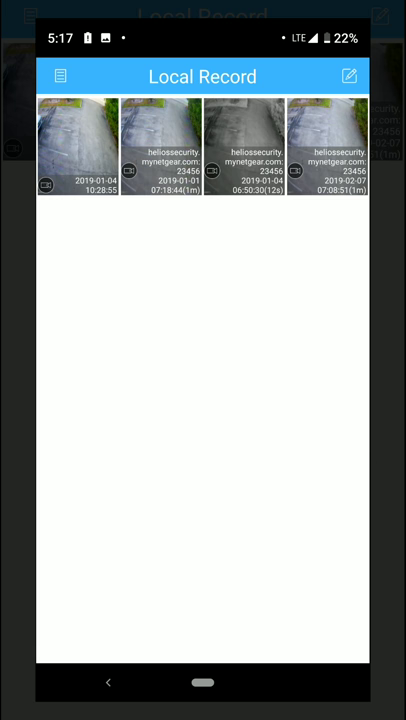
{"action": "left_click", "coordinate": [80, 150]}
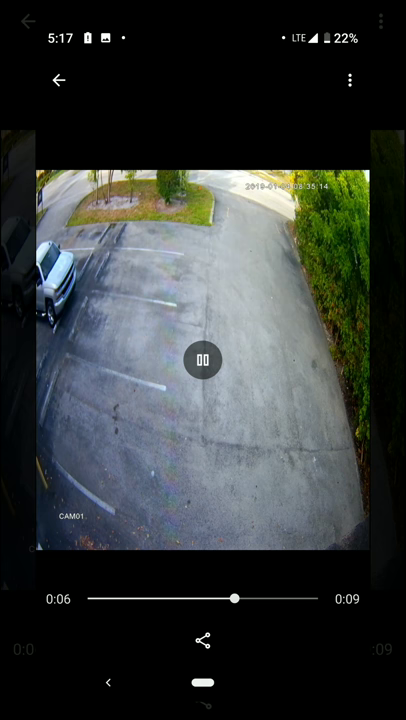
{"action": "left_click_drag", "start_coordinate": [234, 599], "coordinate": [127, 599]}
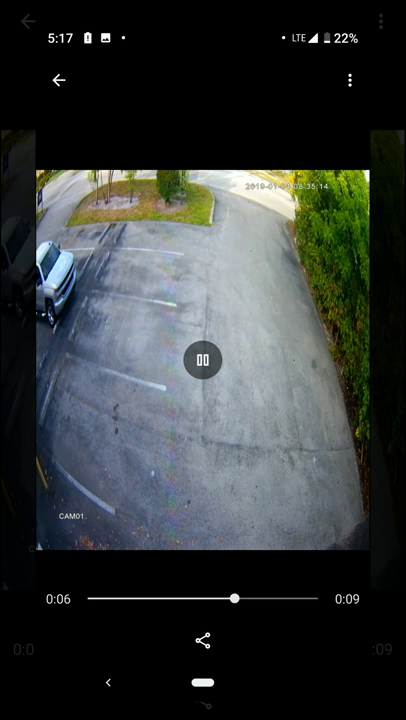